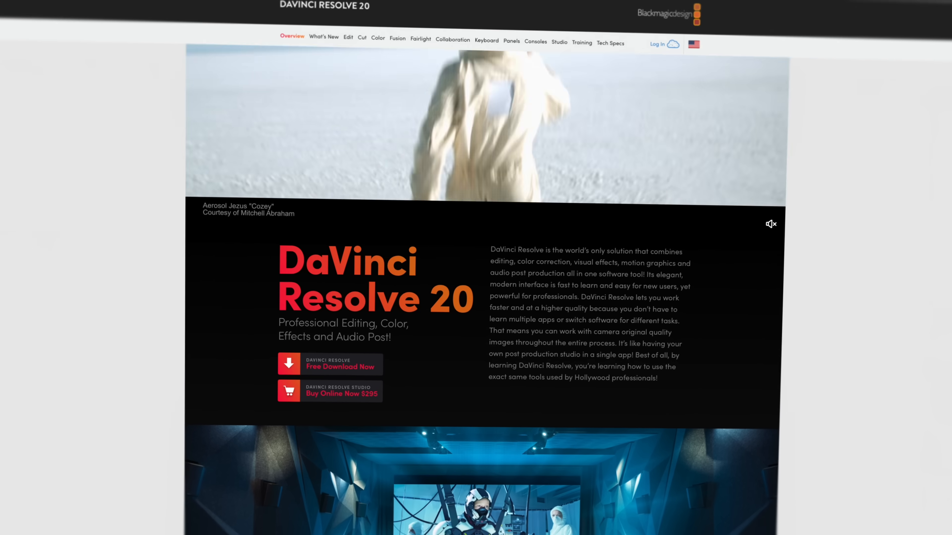
Step: Browse down the timeline view and select a clip before adjusting caching
scroll(down, 3)
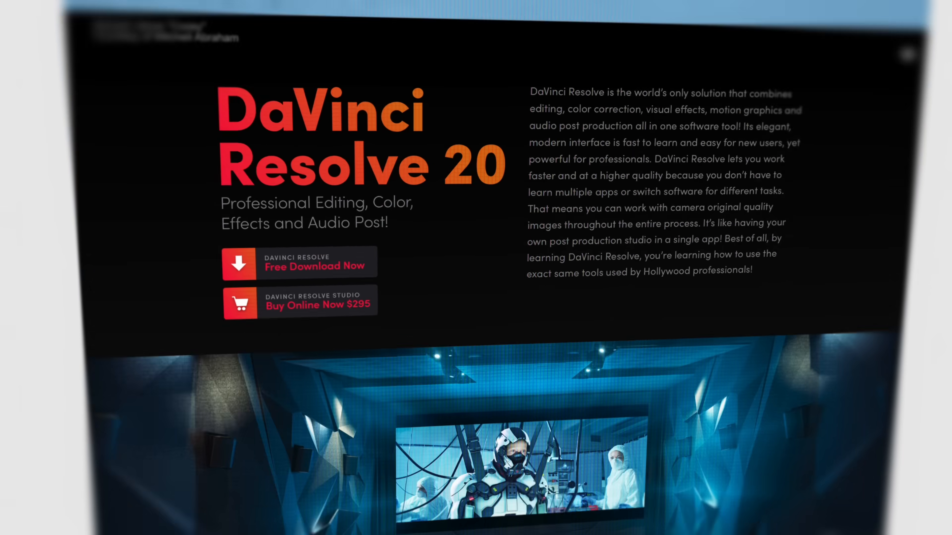
scroll(down, 3)
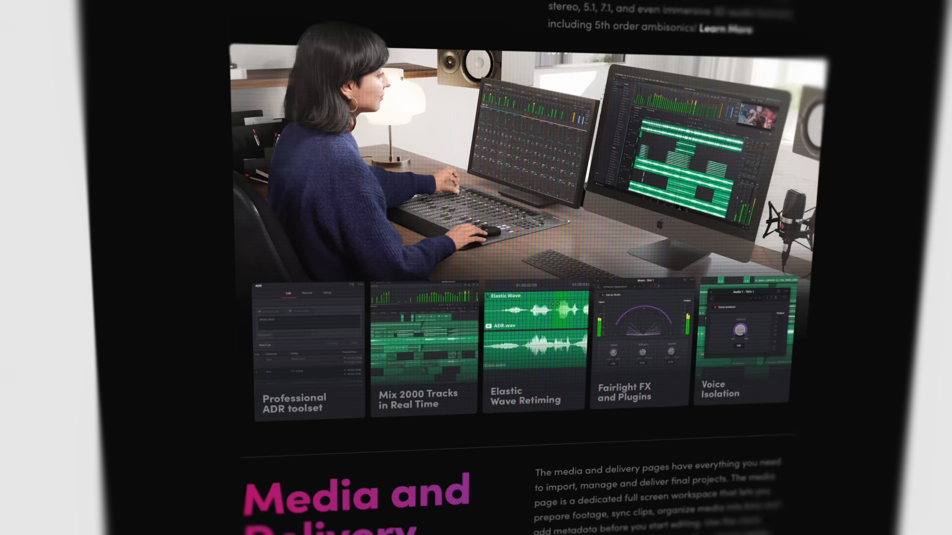
scroll(down, 3)
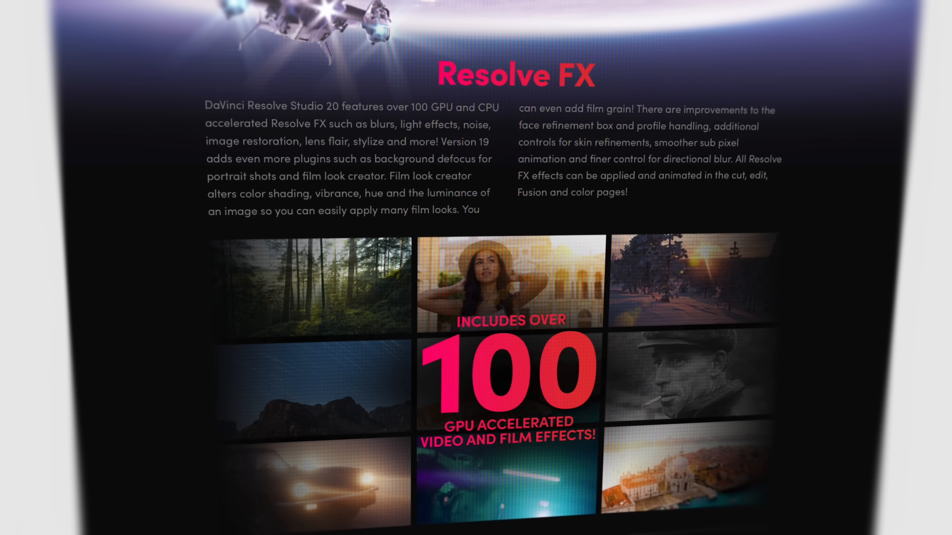
scroll(down, 3)
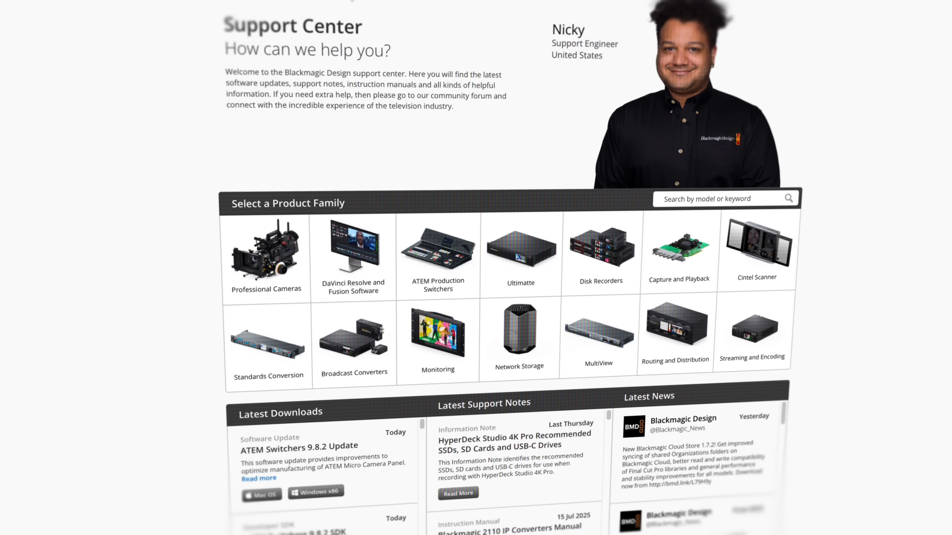
scroll(down, 3)
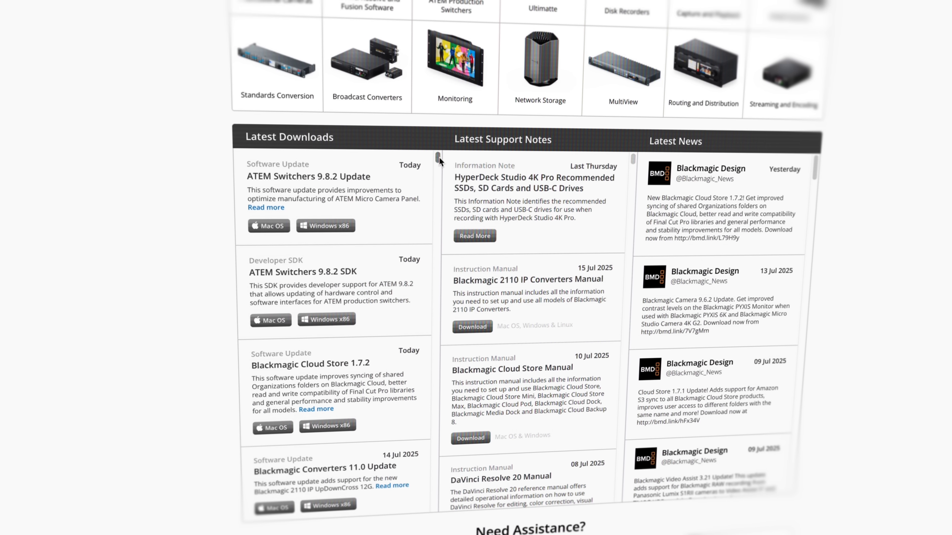
scroll(down, 3)
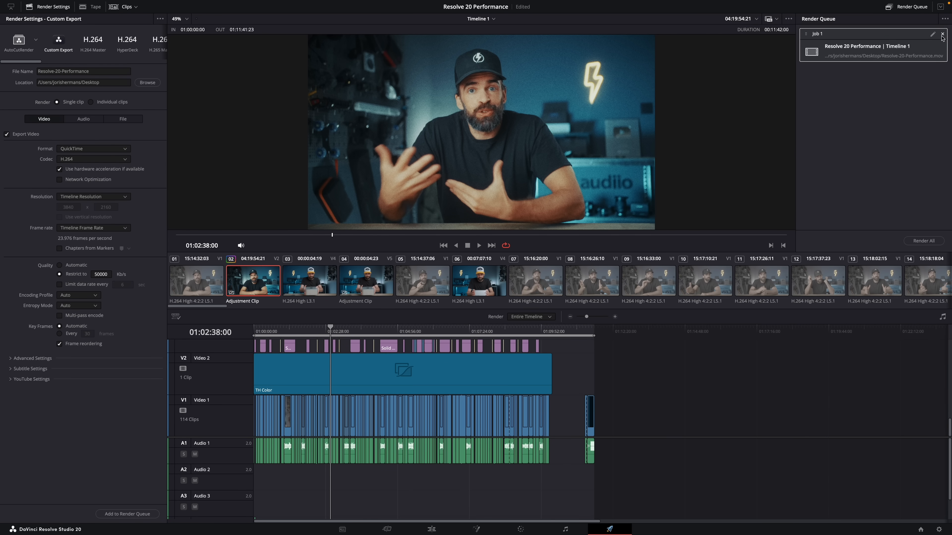
click(923, 241)
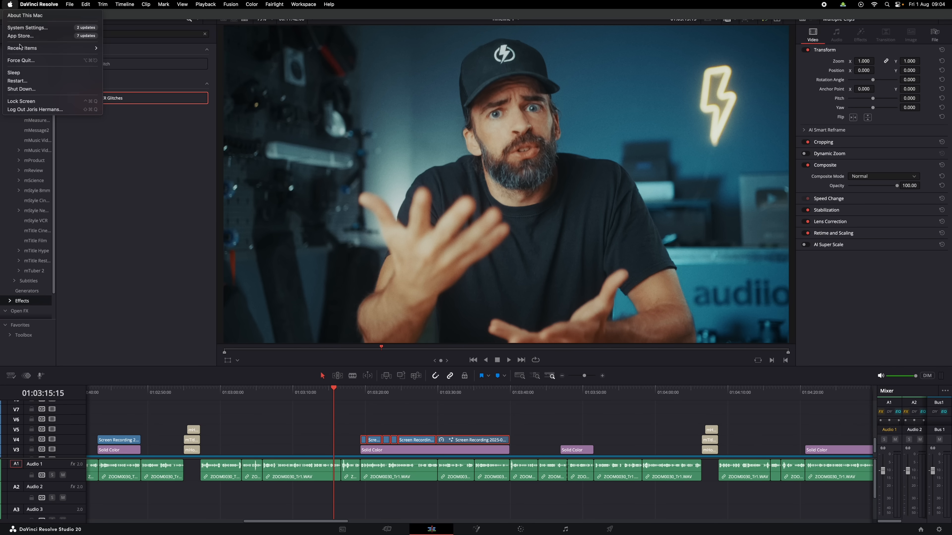
click(17, 81)
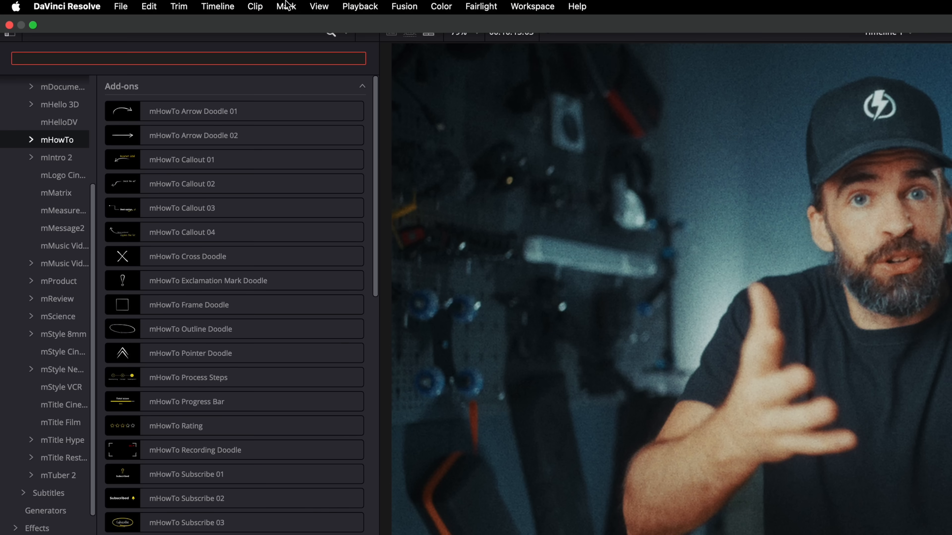
Step: Set Playback > Render Cache to User and review the Adjustment Clip's Render Cache Color Output options
click(360, 6)
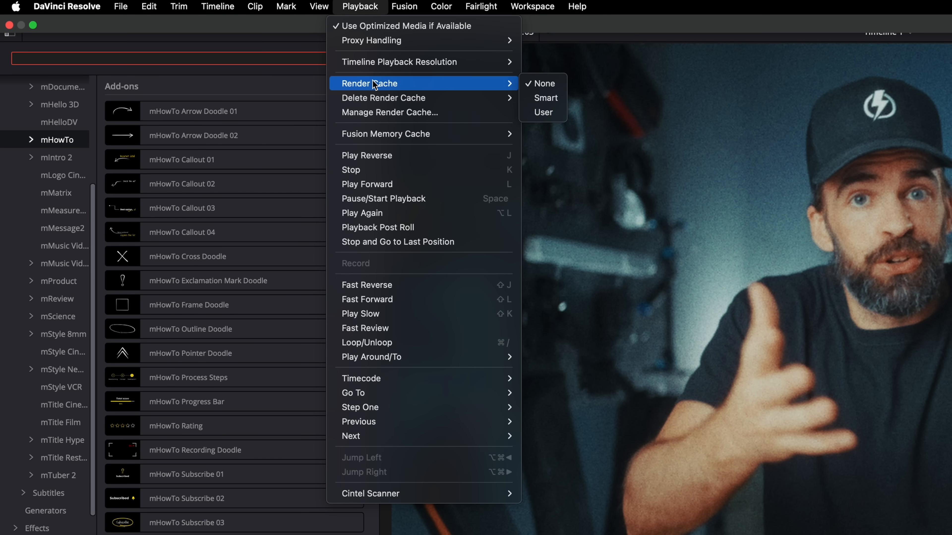
mouse_move(547, 104)
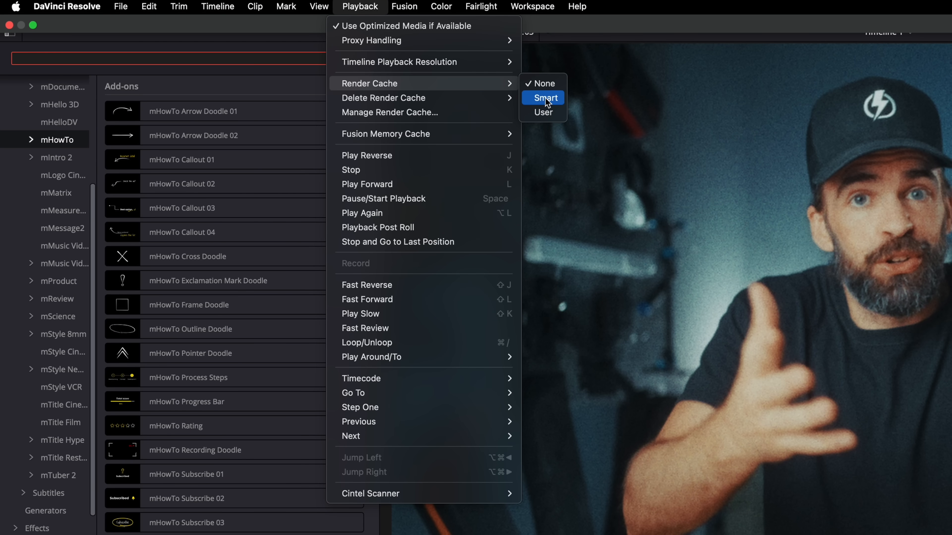
click(543, 98)
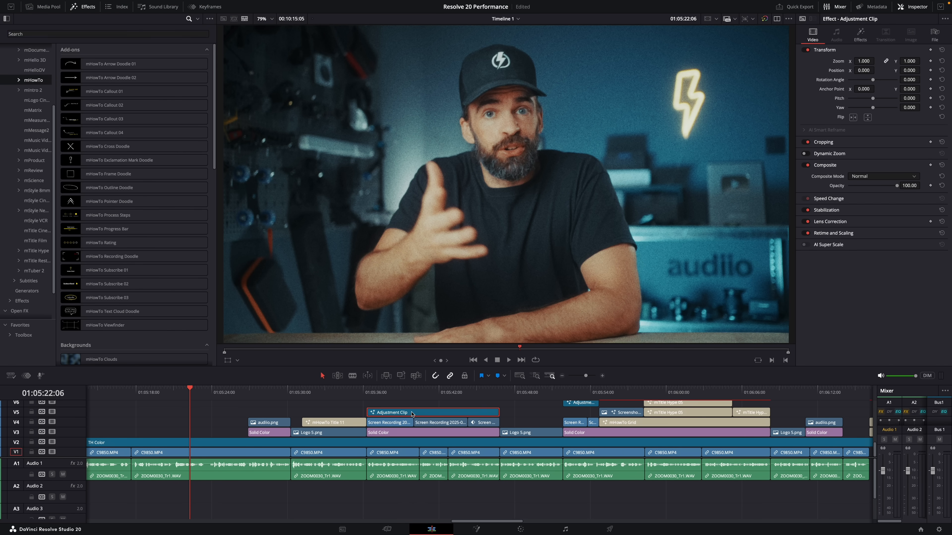
right_click(397, 412)
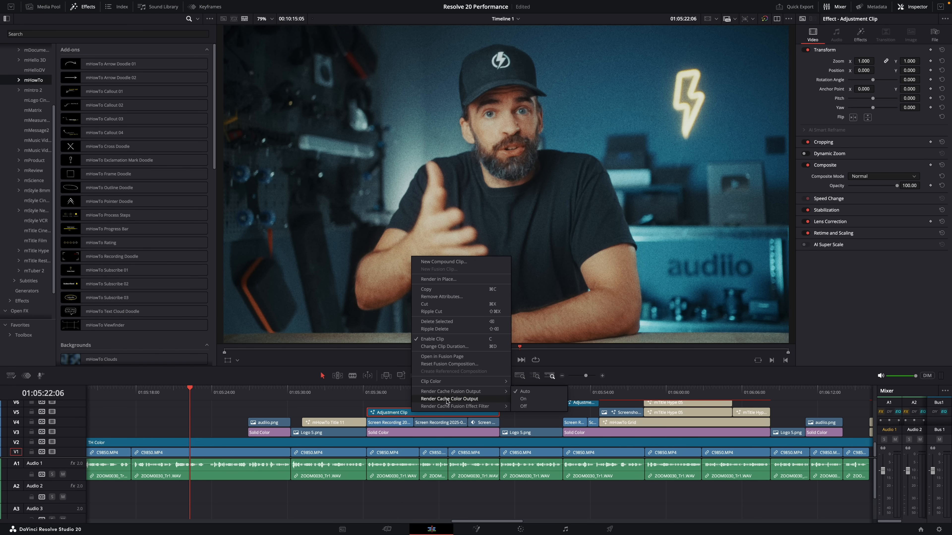
mouse_move(461, 401)
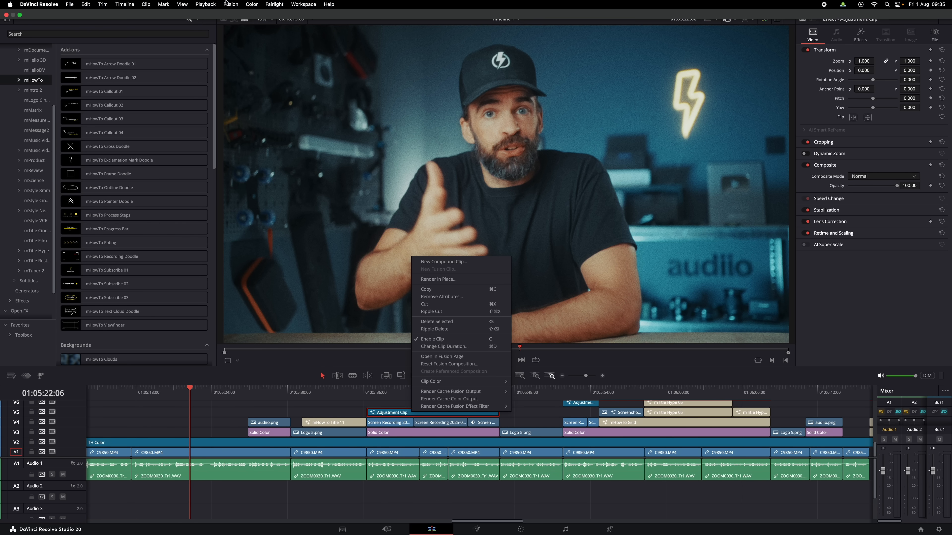
click(212, 4)
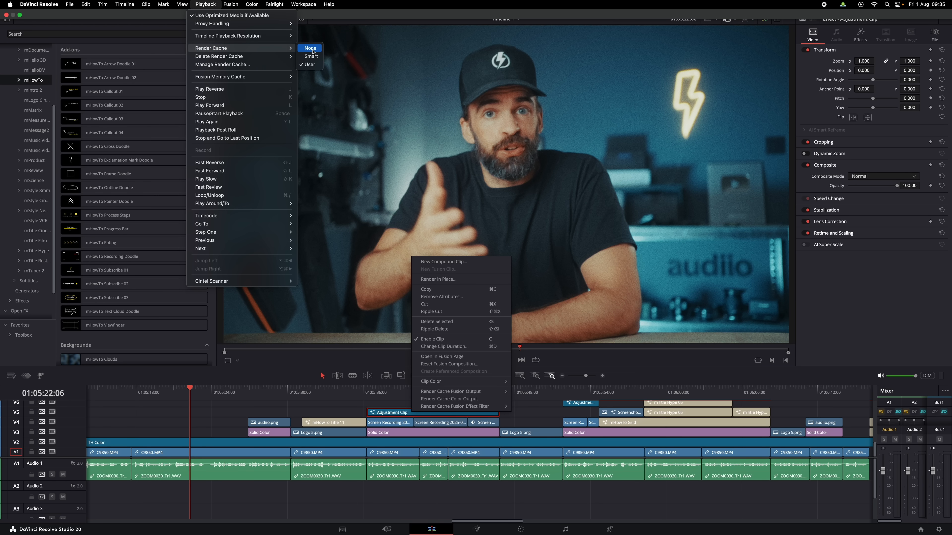
mouse_move(313, 57)
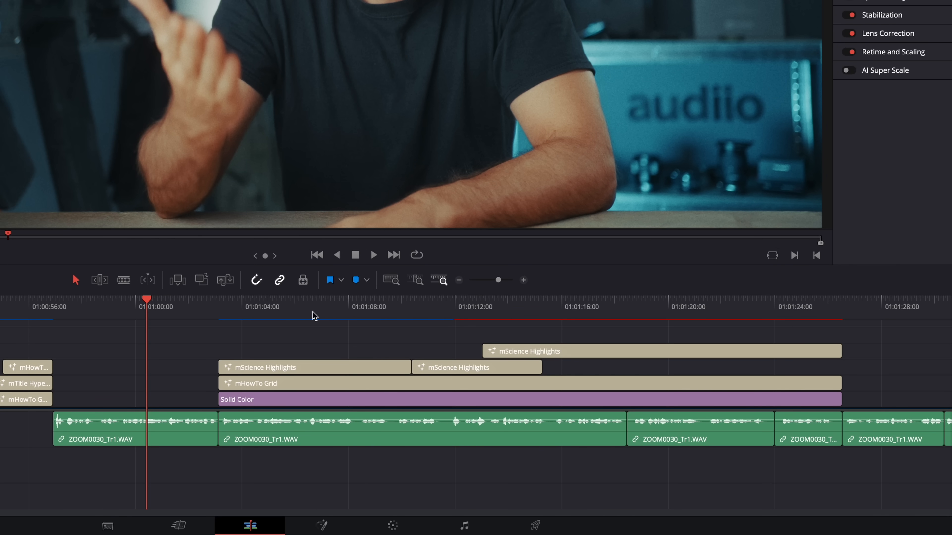
mouse_move(304, 340)
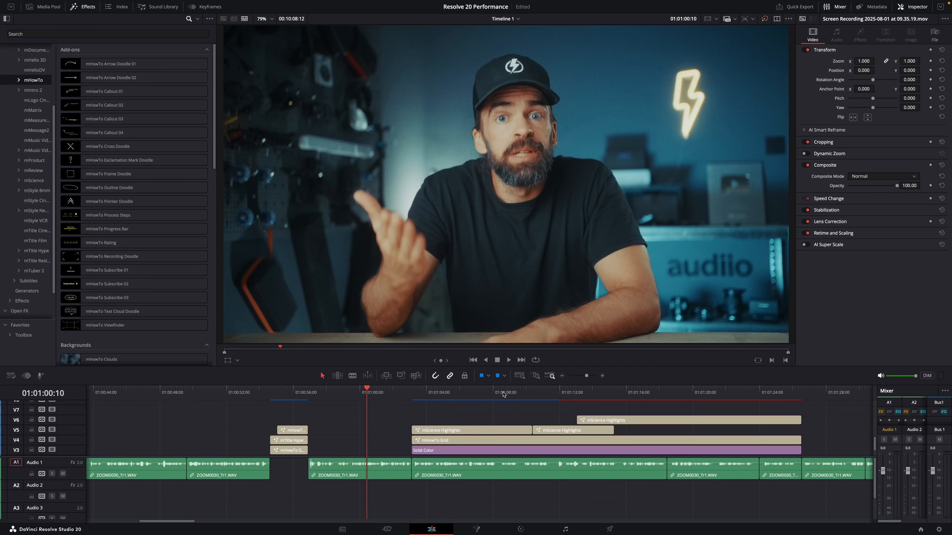
mouse_move(686, 405)
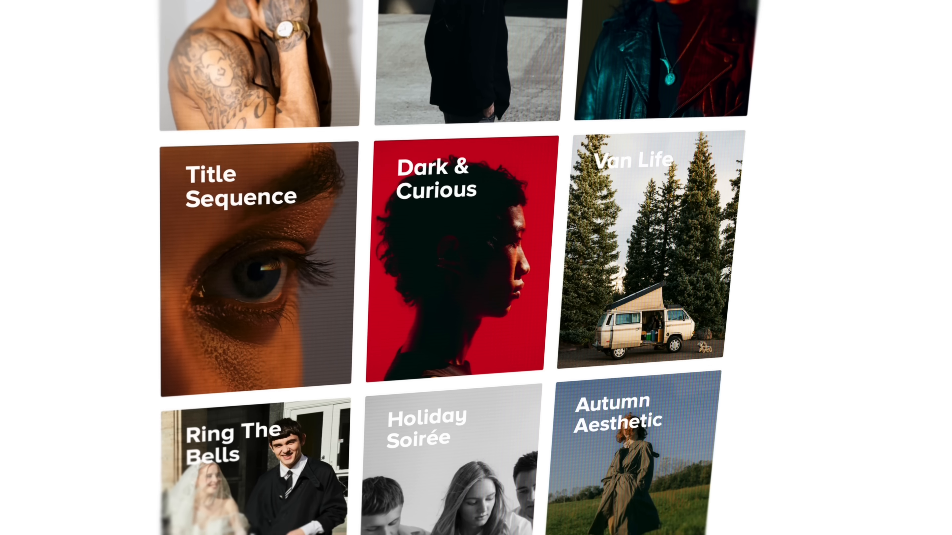
Step: Browse the Audiio playlists and ask Hans AI for music like 'the movie Star Wars'
scroll(down, 3)
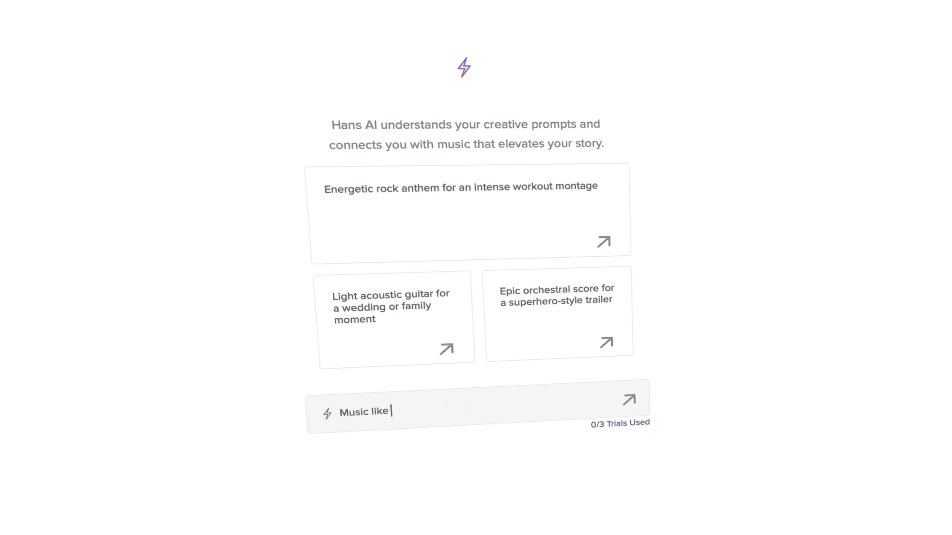
text(the movie Star Wars)
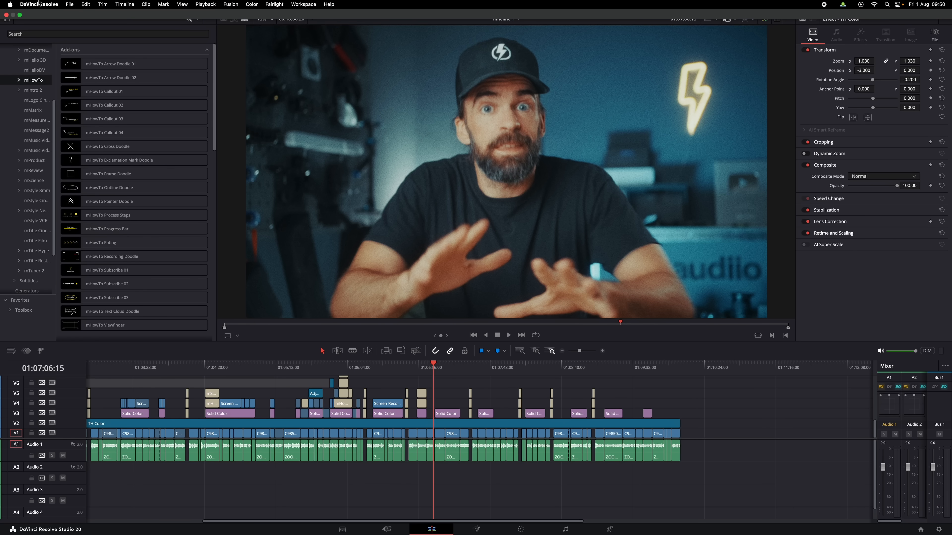
Step: Bring up the File menu's project-level commands in Resolve
click(69, 4)
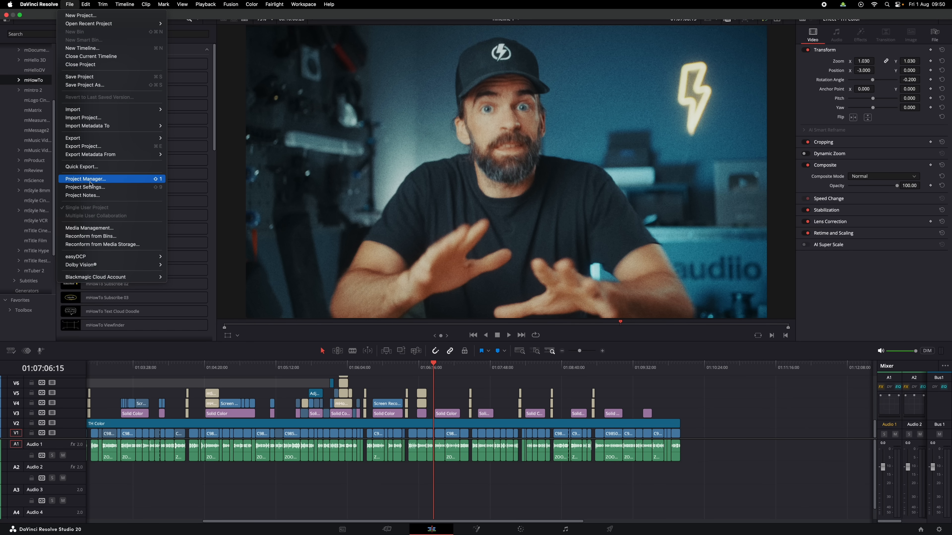
Step: In Project Settings, list the Proxy media formats under Optimized Media and Render Cache, keeping ProRes 422 HQ
click(85, 188)
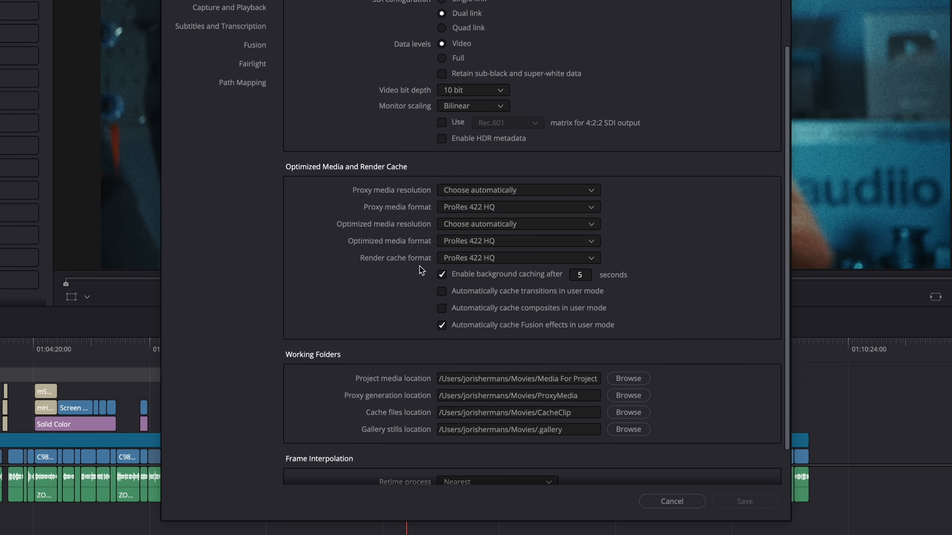
click(517, 208)
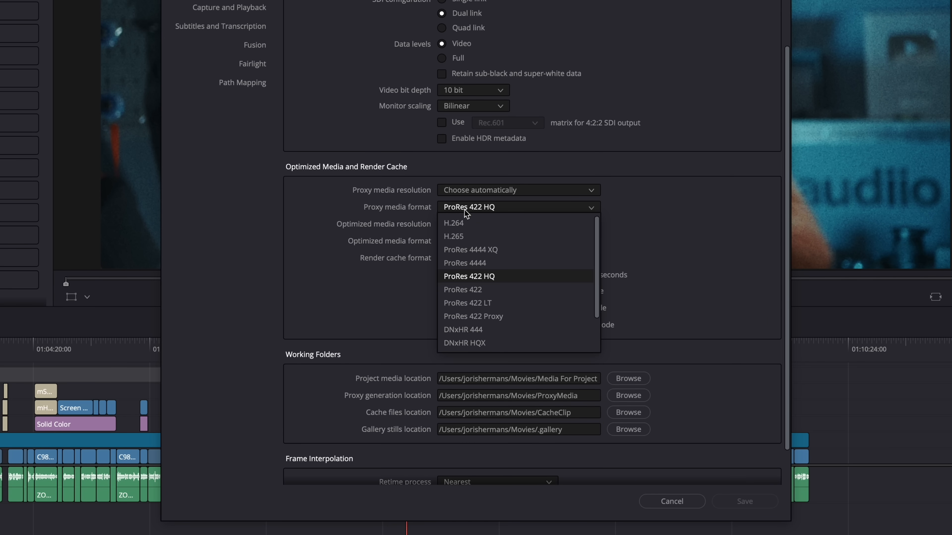
mouse_move(469, 270)
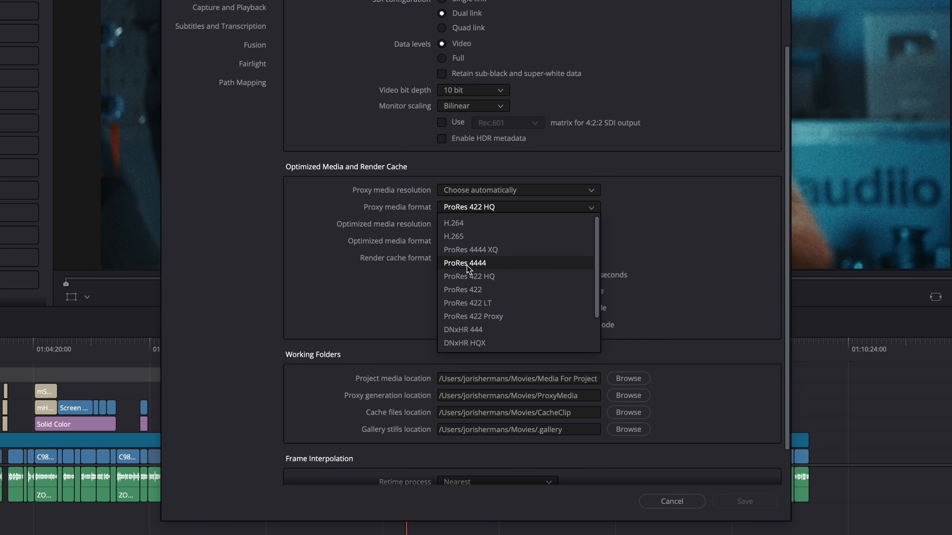
mouse_move(467, 289)
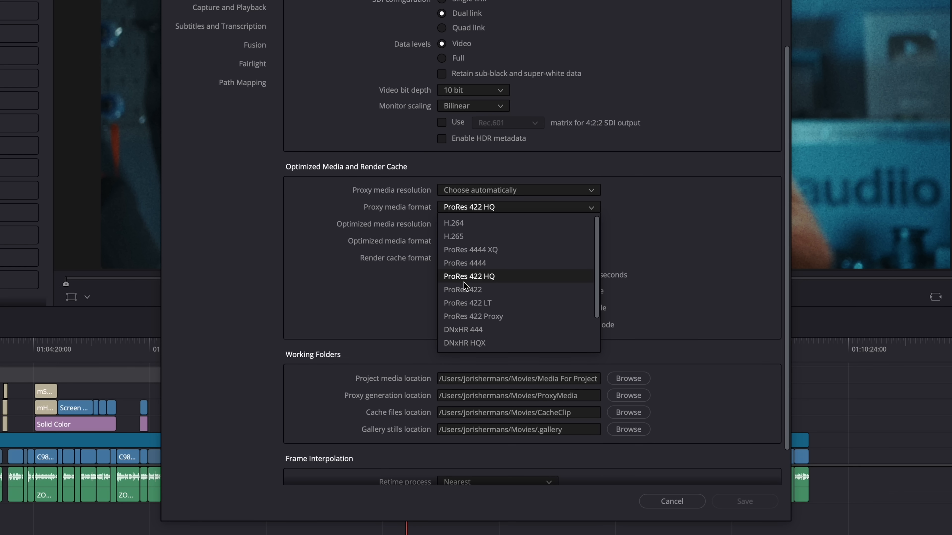
scroll(down, 3)
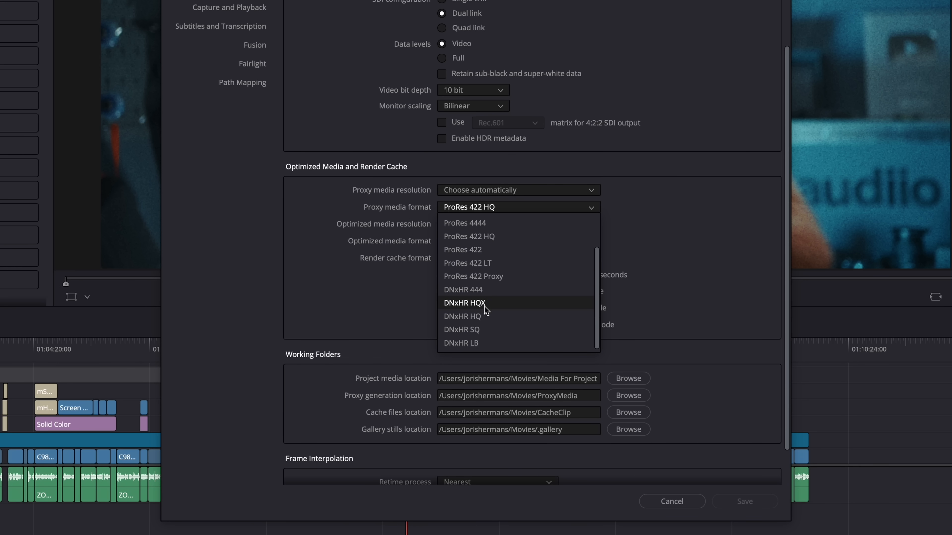
mouse_move(466, 301)
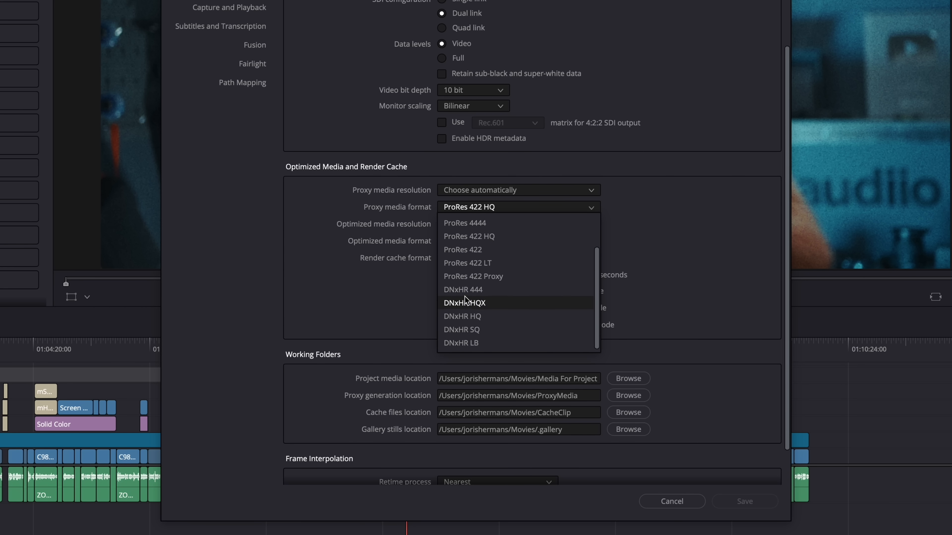
mouse_move(581, 320)
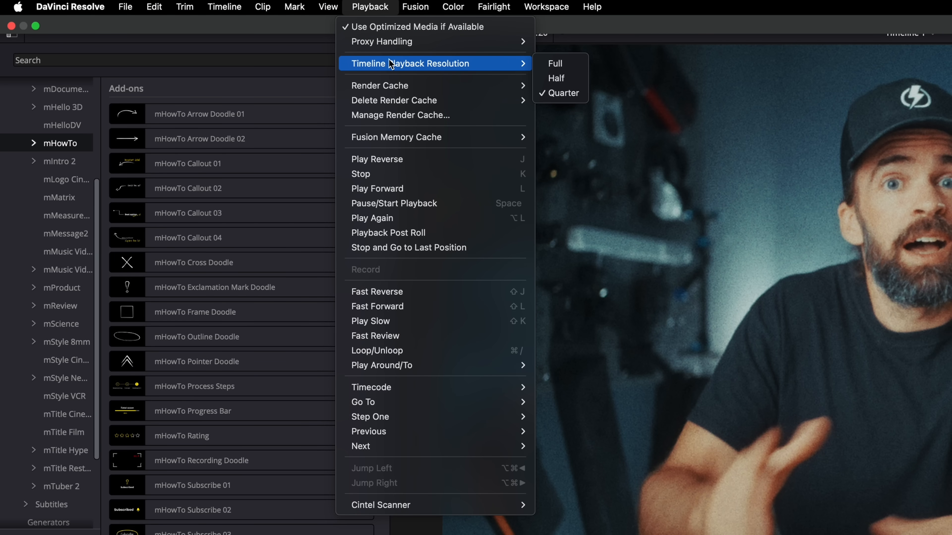
mouse_move(555, 84)
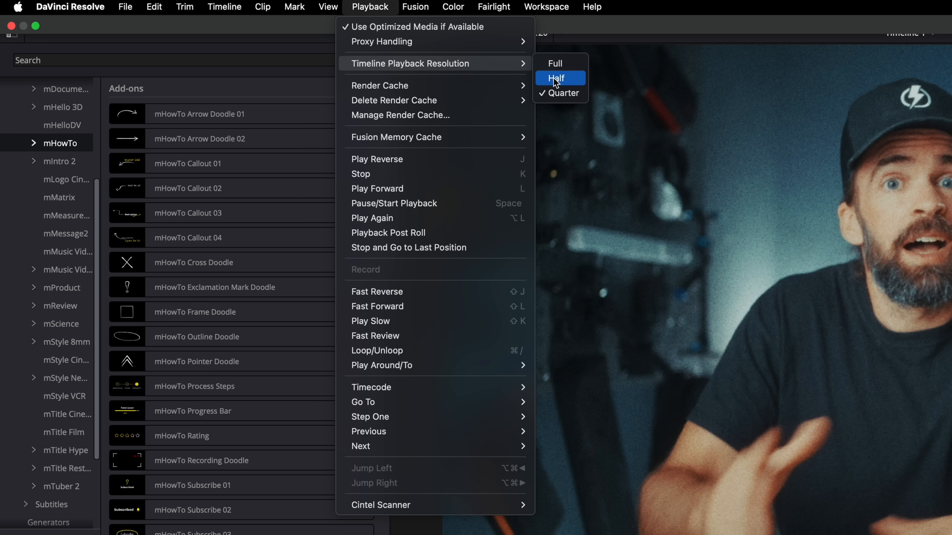
mouse_move(556, 71)
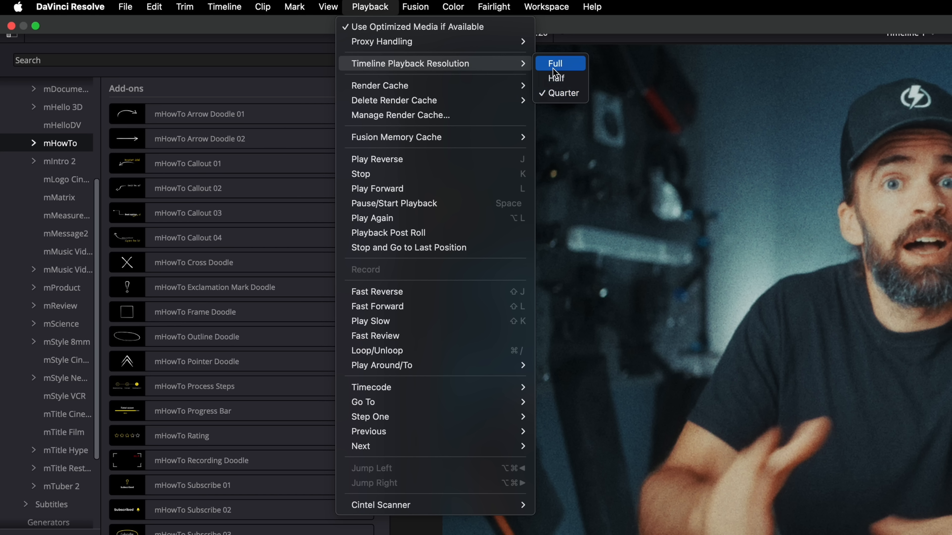
mouse_move(569, 96)
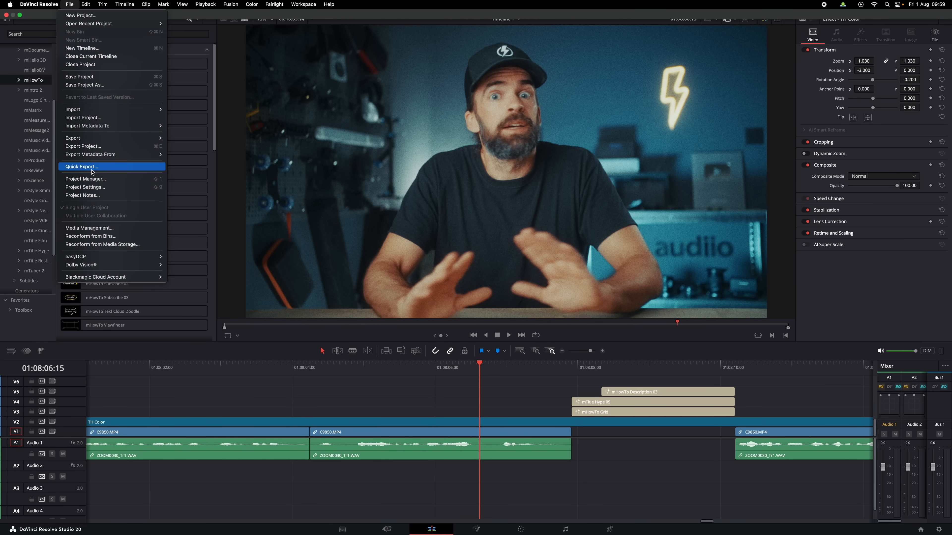
Step: Review the Working Folders paths for proxies and cache files in Project Settings, then close it
click(85, 188)
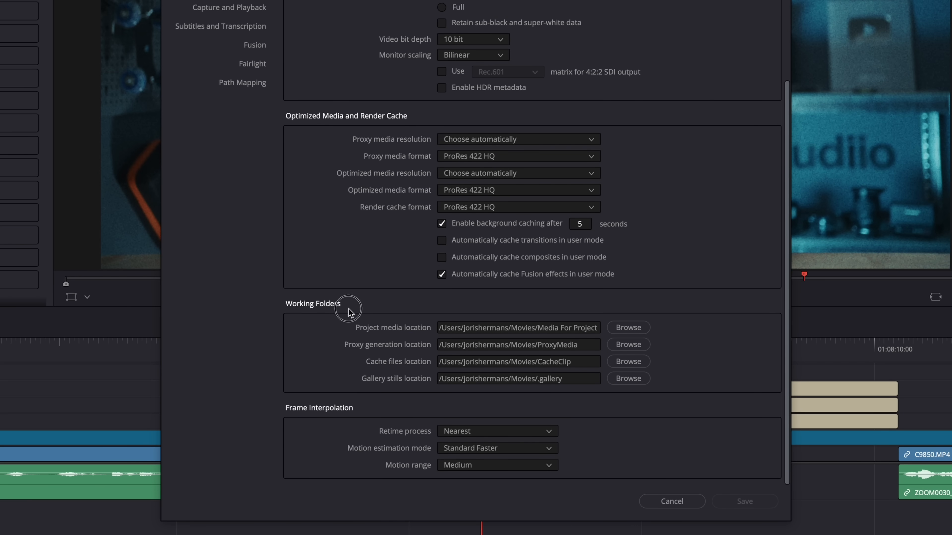
mouse_move(475, 349)
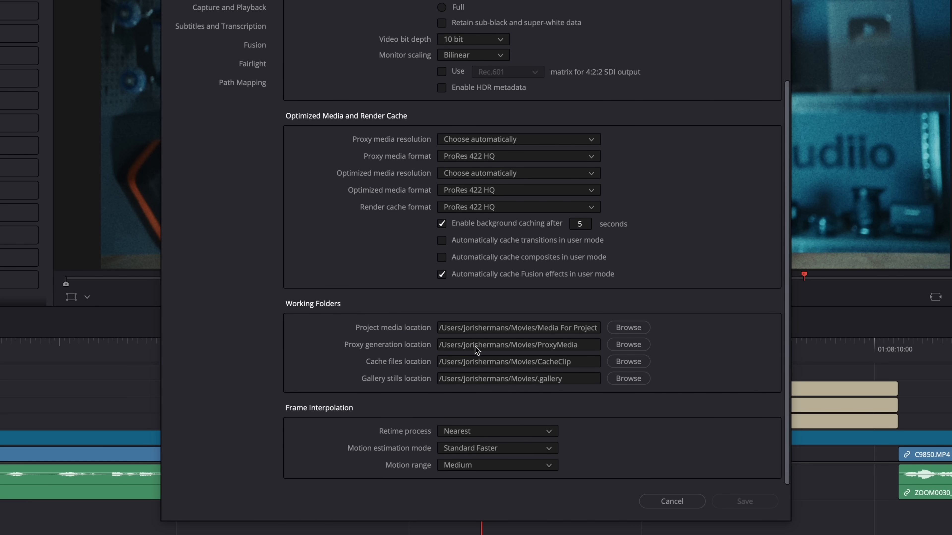
mouse_move(479, 343)
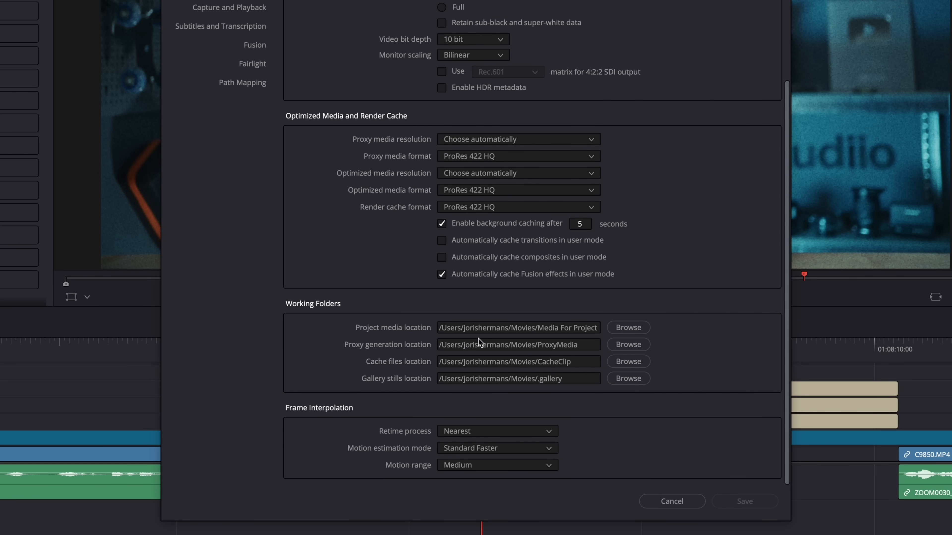
mouse_move(486, 348)
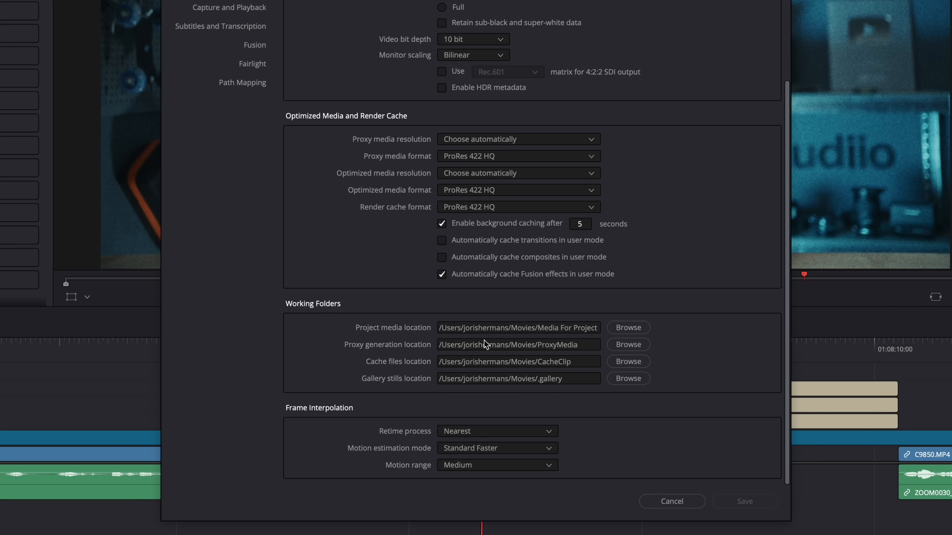
click(673, 502)
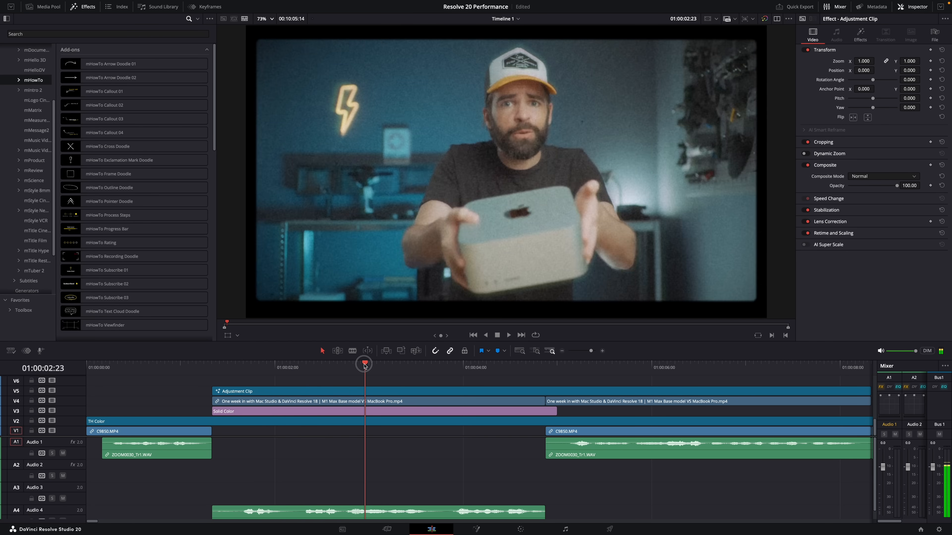
Step: Select the long-named video clip on track V4 to render it in place
click(274, 364)
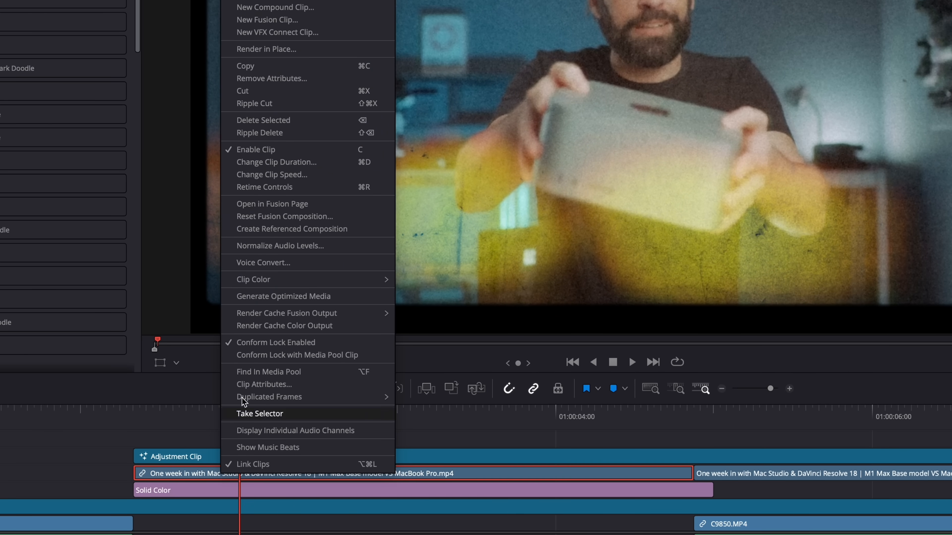
mouse_move(265, 59)
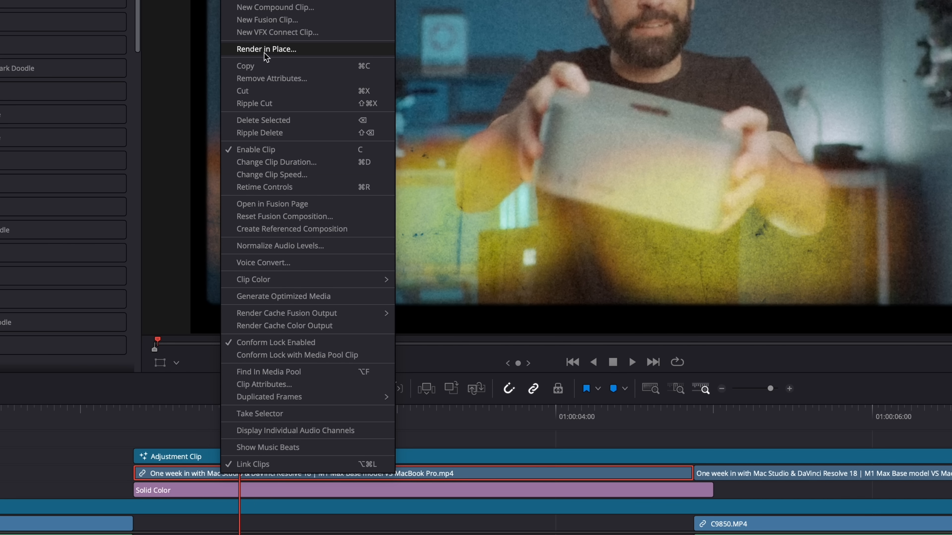
mouse_move(286, 54)
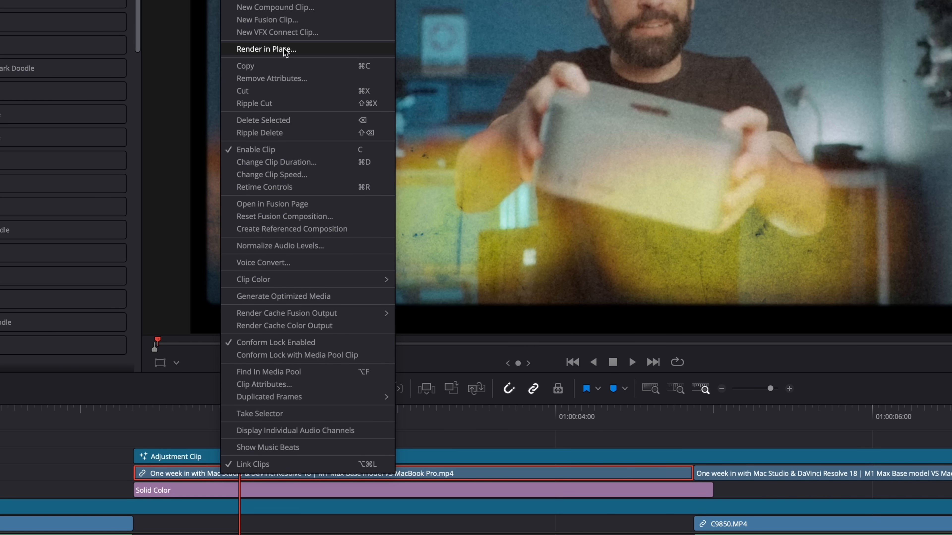